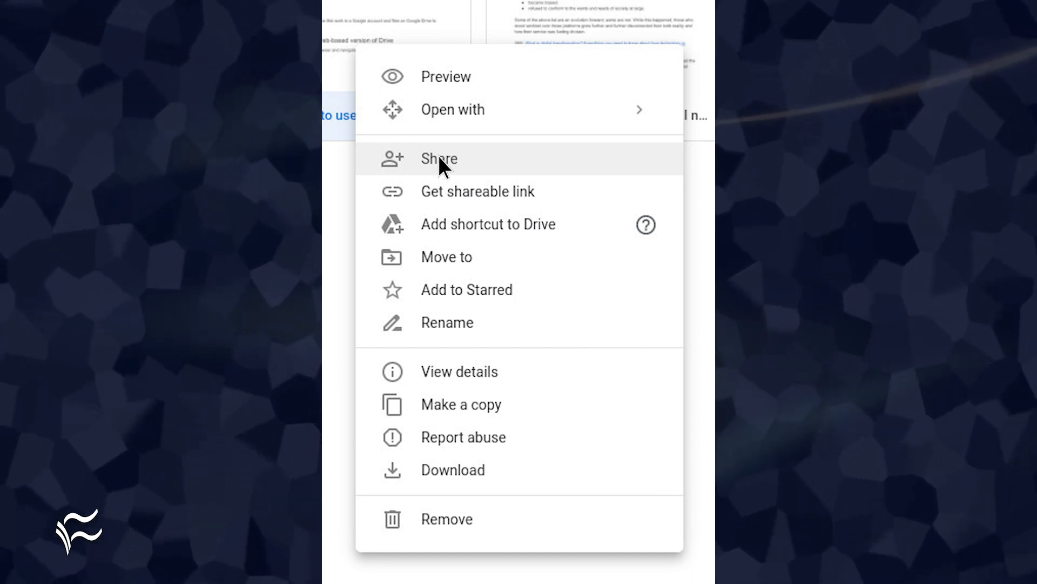
- Open the document's sharing settings from its right-click Share option
{"action": "left_click", "coordinate": [439, 159]}
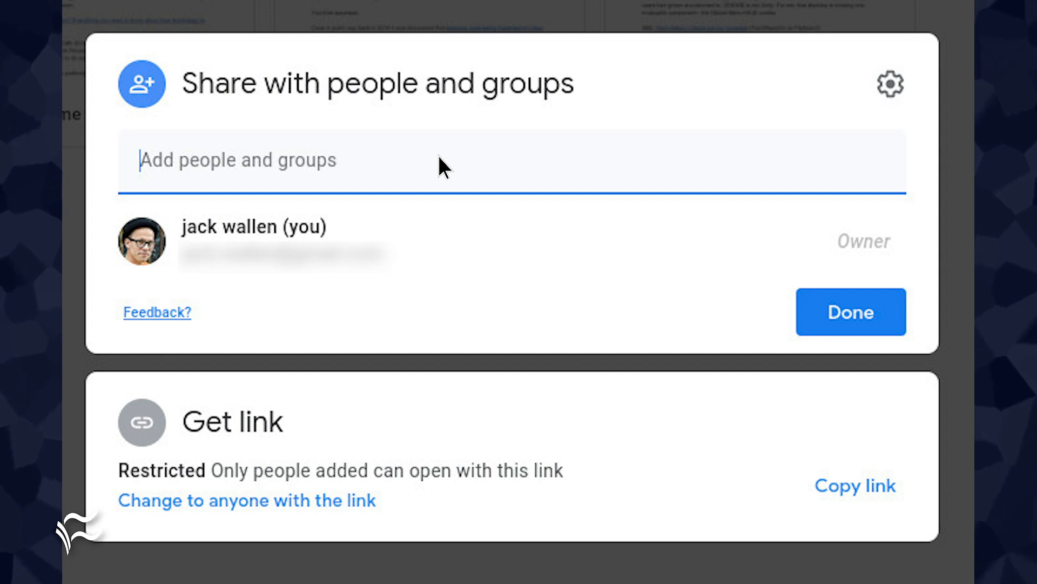
{"action": "mouse_move", "coordinate": [760, 372]}
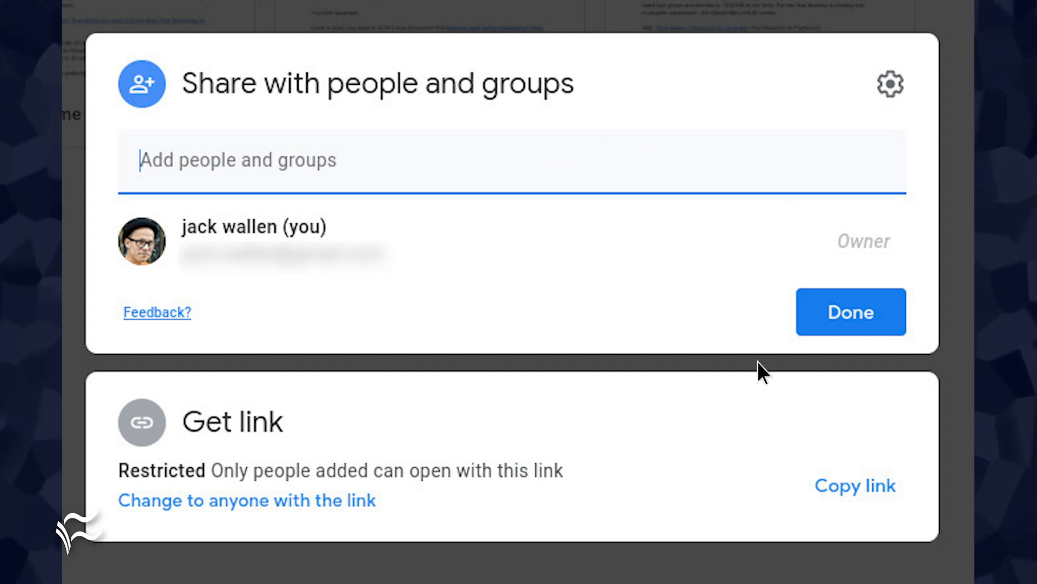
{"action": "mouse_move", "coordinate": [743, 455]}
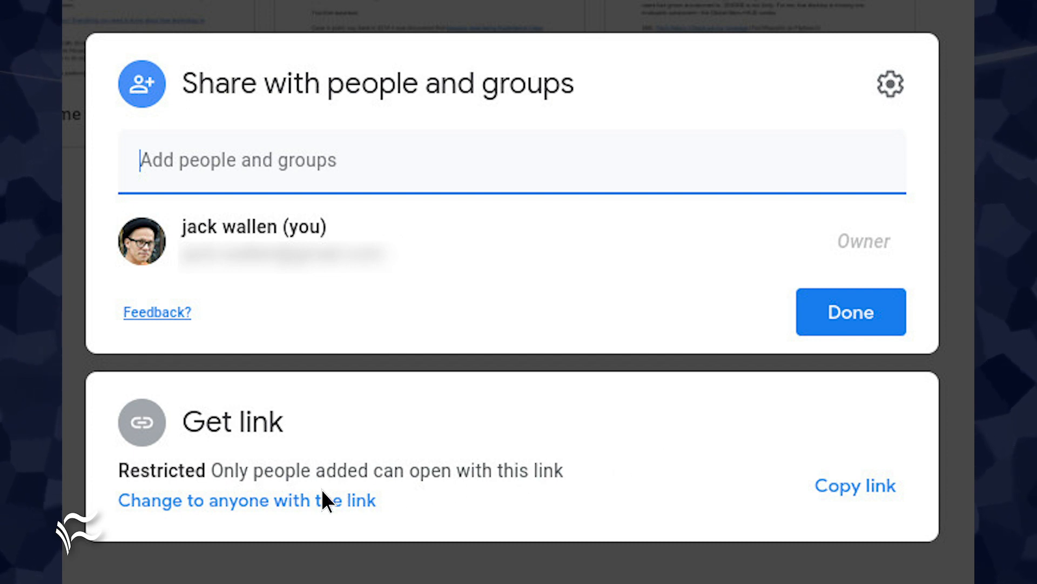
{"action": "mouse_move", "coordinate": [255, 508]}
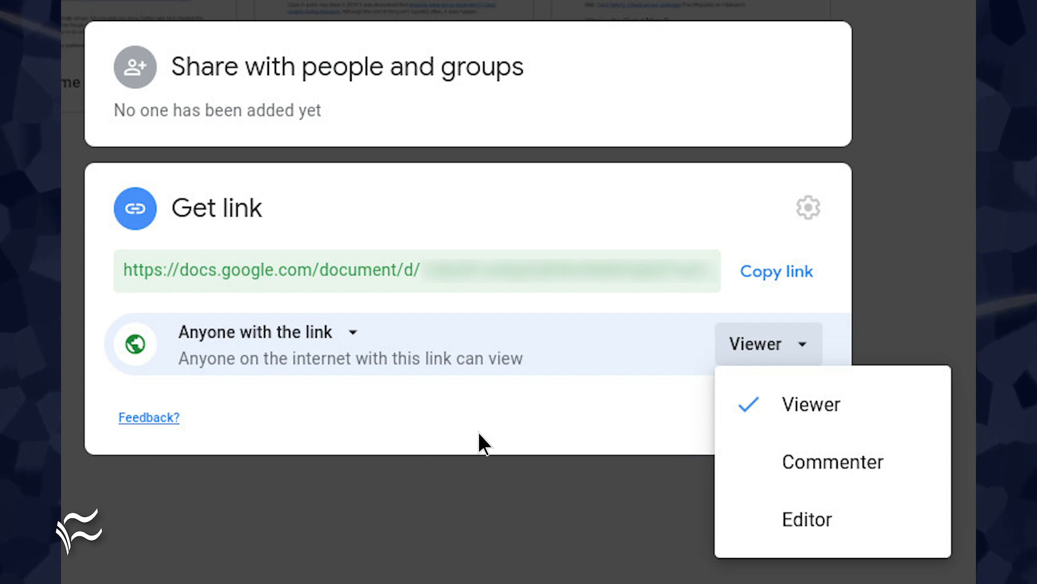
{"action": "mouse_move", "coordinate": [806, 350]}
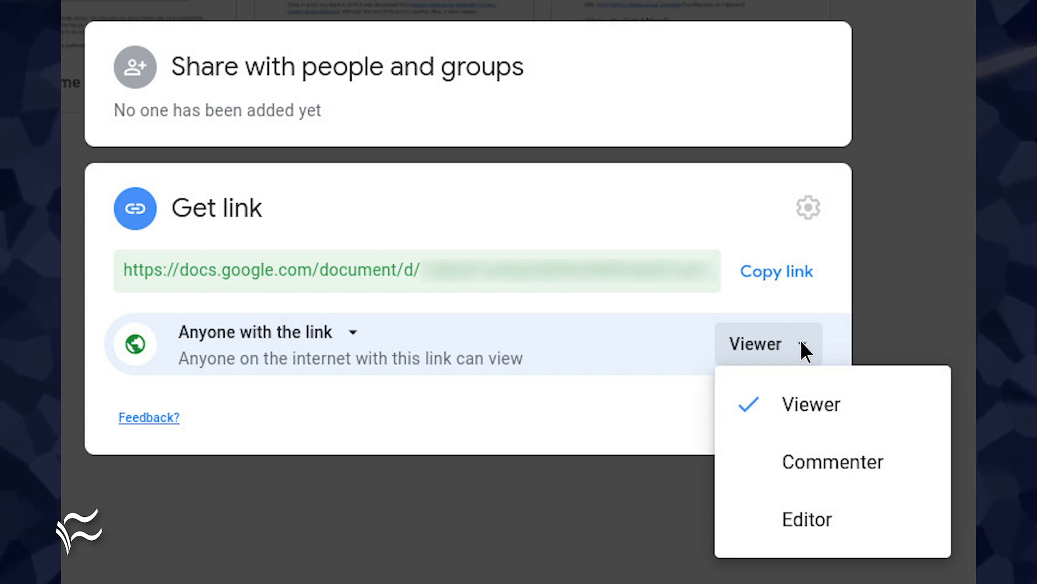
{"action": "mouse_move", "coordinate": [784, 281]}
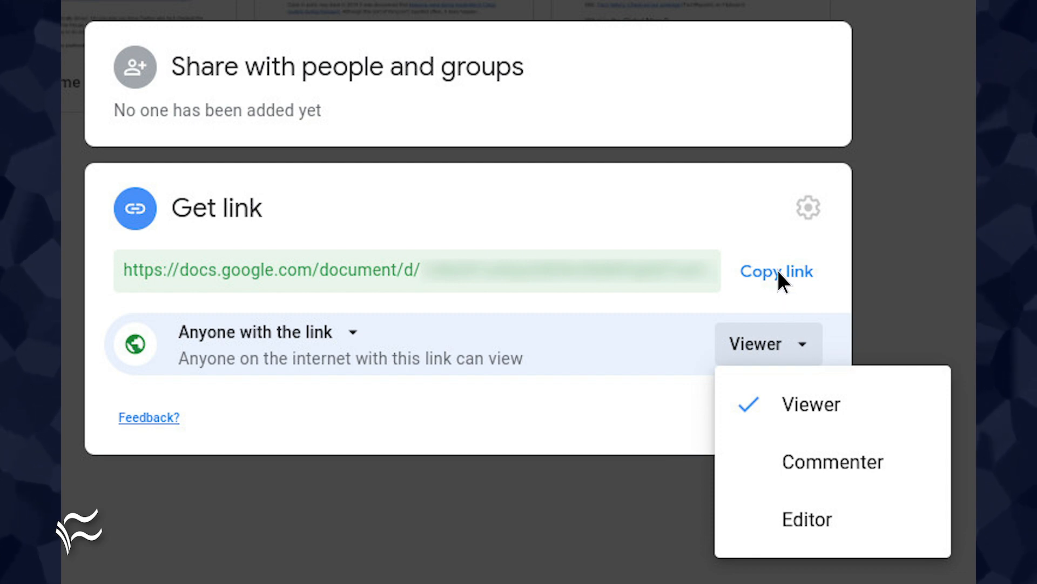
{"action": "mouse_move", "coordinate": [442, 122]}
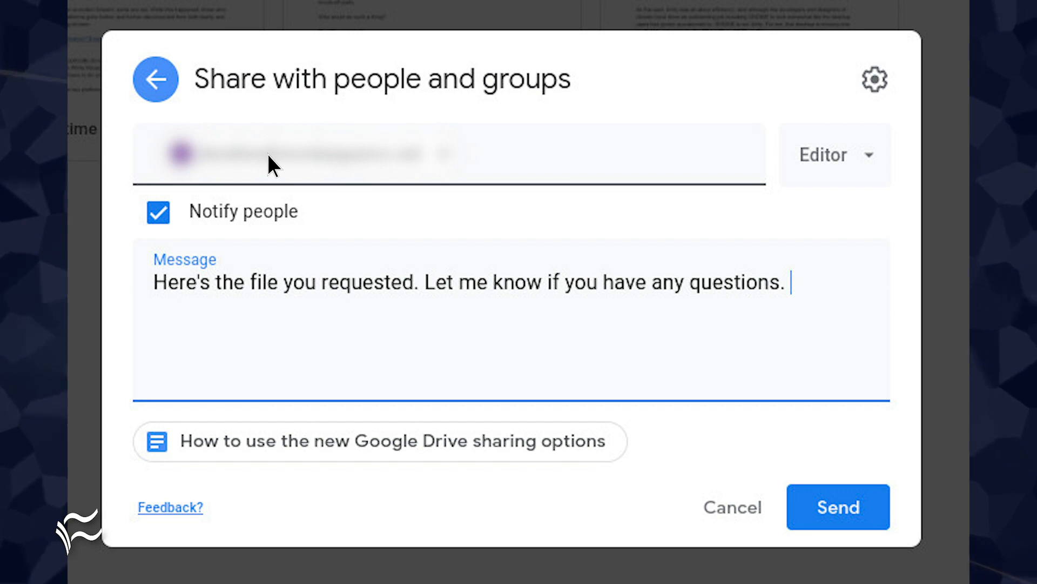
{"action": "mouse_move", "coordinate": [839, 515]}
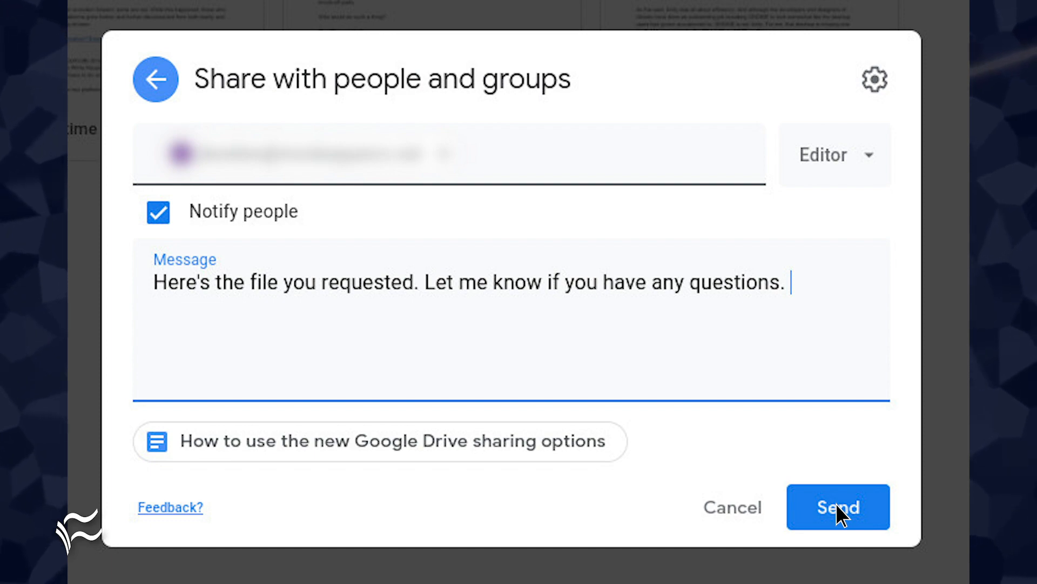
- Send the Editor invitation and message to the collaborator
{"action": "left_click", "coordinate": [838, 507]}
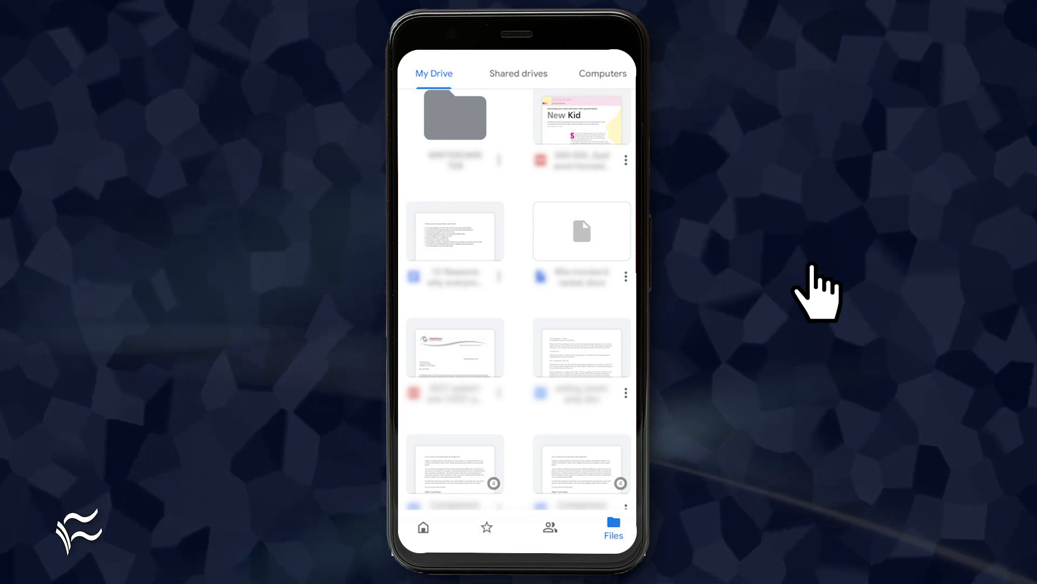
{"action": "mouse_move", "coordinate": [581, 239]}
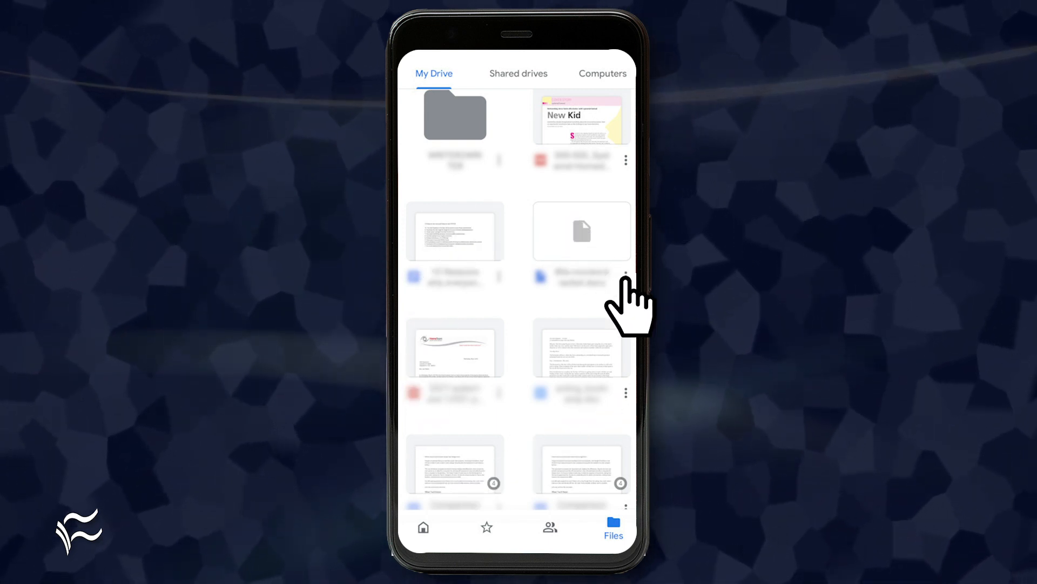
- Open the options menu for the '10 Reasons why everyone needs to read…' document
{"action": "left_click", "coordinate": [624, 274]}
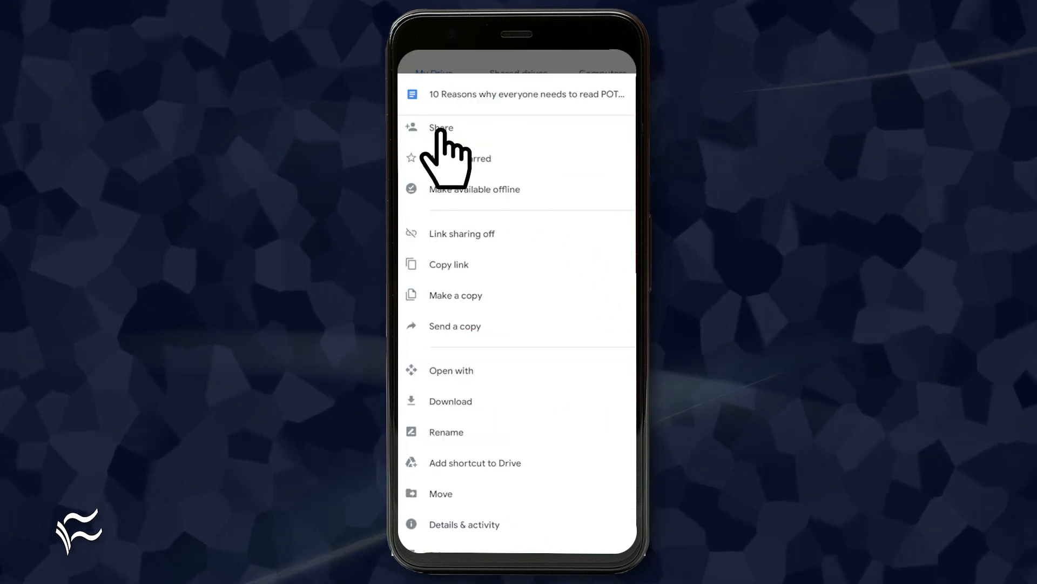
- Start sharing the document and open the role list to confirm Editor for the collaborator
{"action": "left_click", "coordinate": [441, 128]}
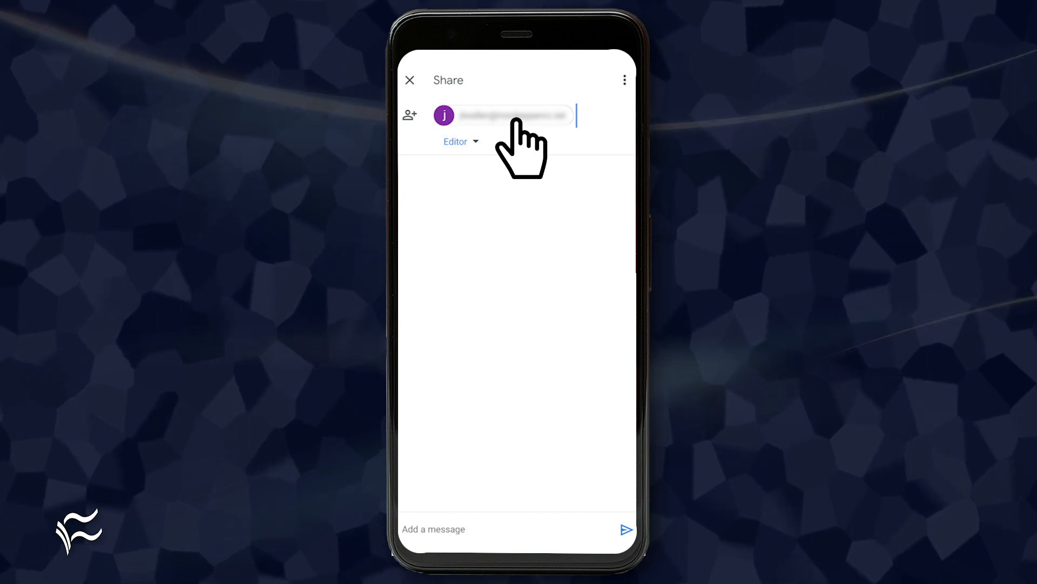
{"action": "mouse_move", "coordinate": [480, 168]}
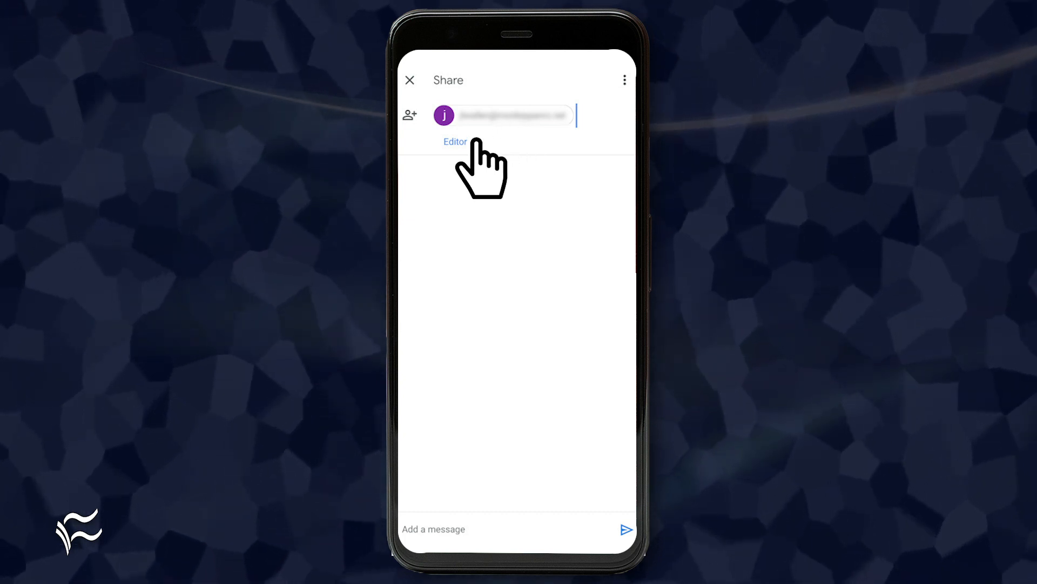
{"action": "left_click", "coordinate": [455, 141]}
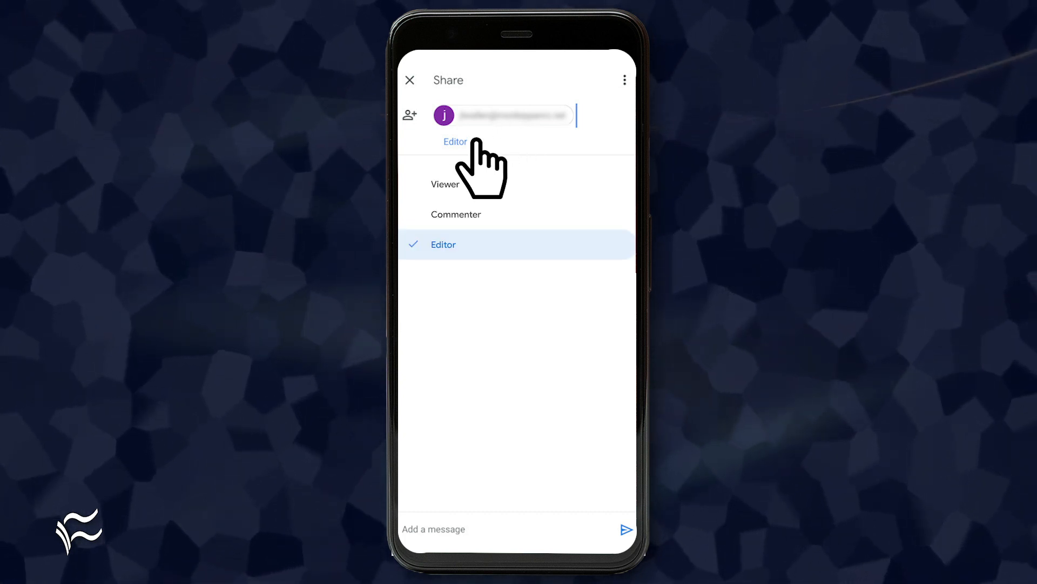